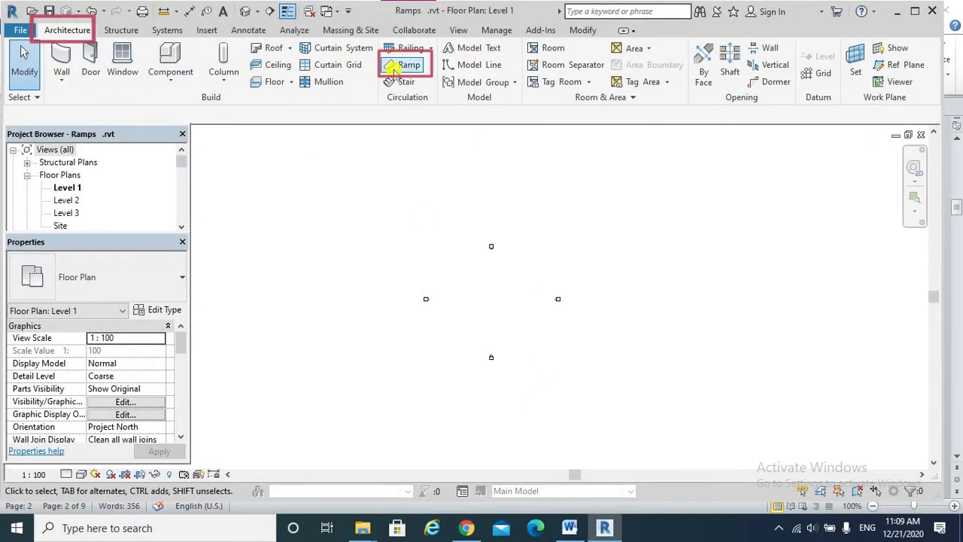
# Start a ramp on Level 1 and review its type's 9 m maximum incline length and max slope
pyautogui.click(406, 64)
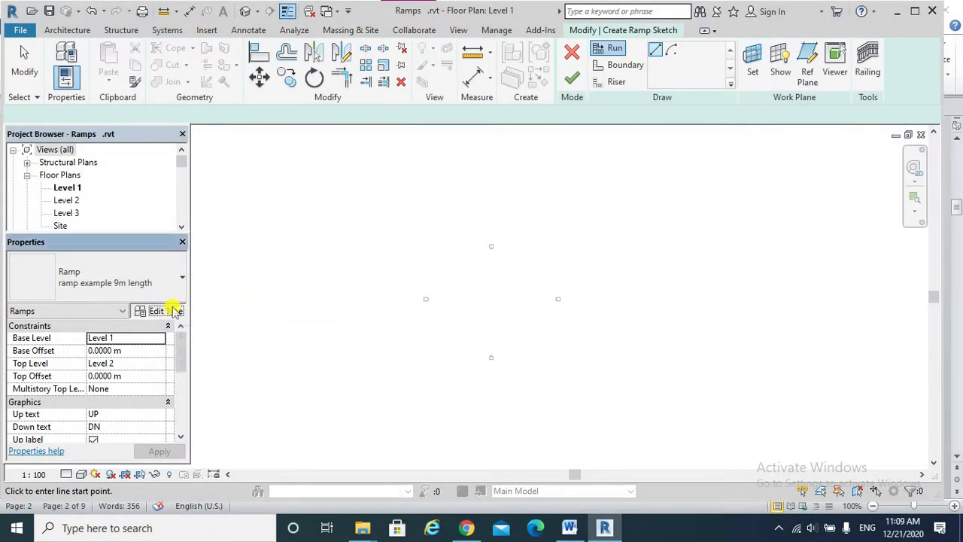
pyautogui.click(156, 310)
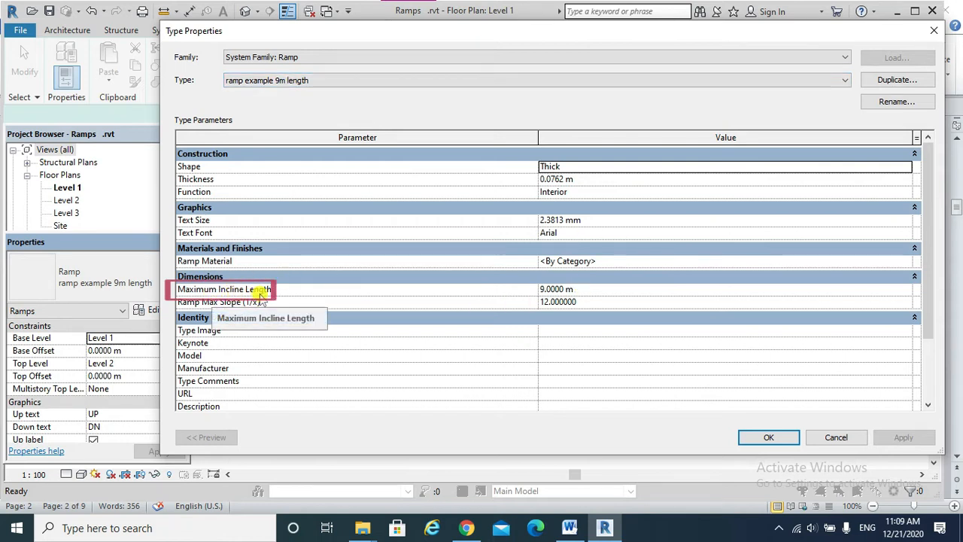
pyautogui.moveTo(580, 288)
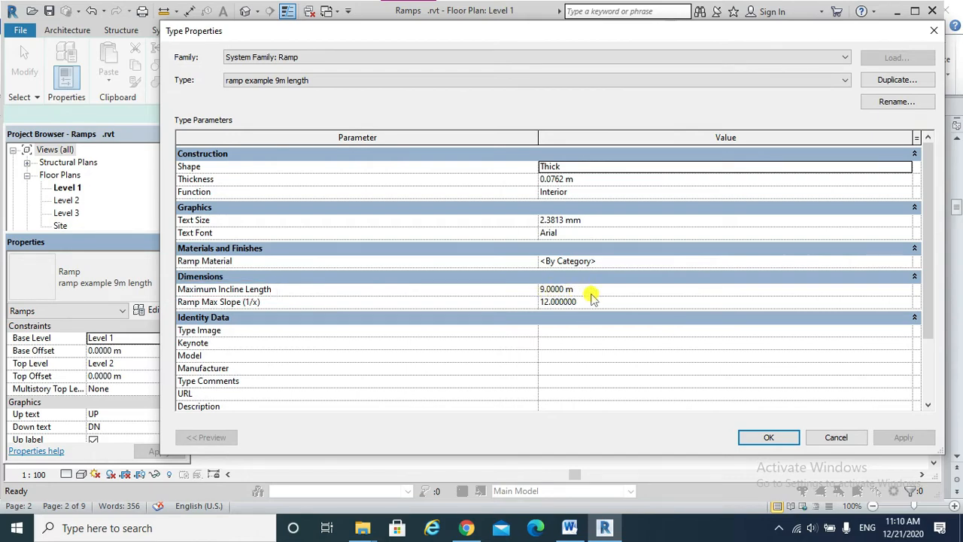
pyautogui.click(768, 437)
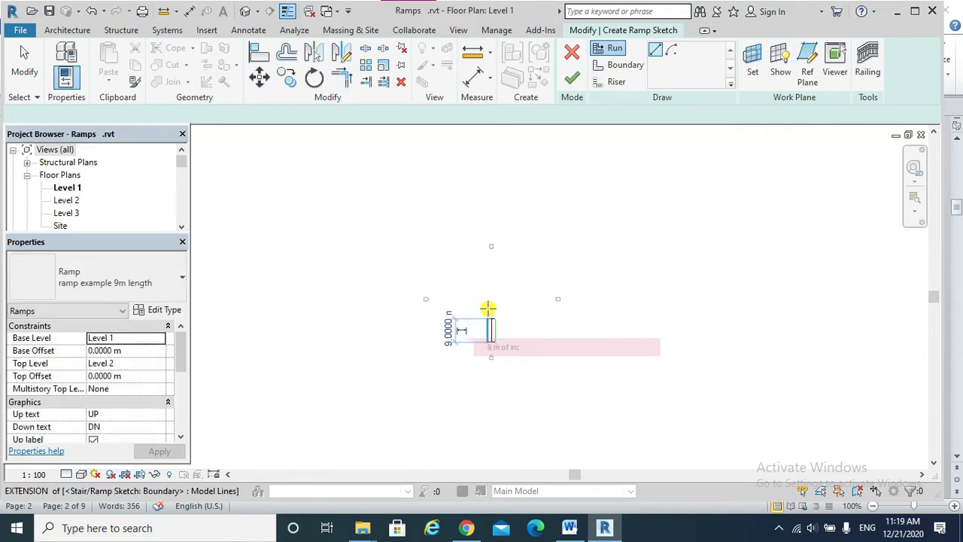
pyautogui.moveTo(489, 310)
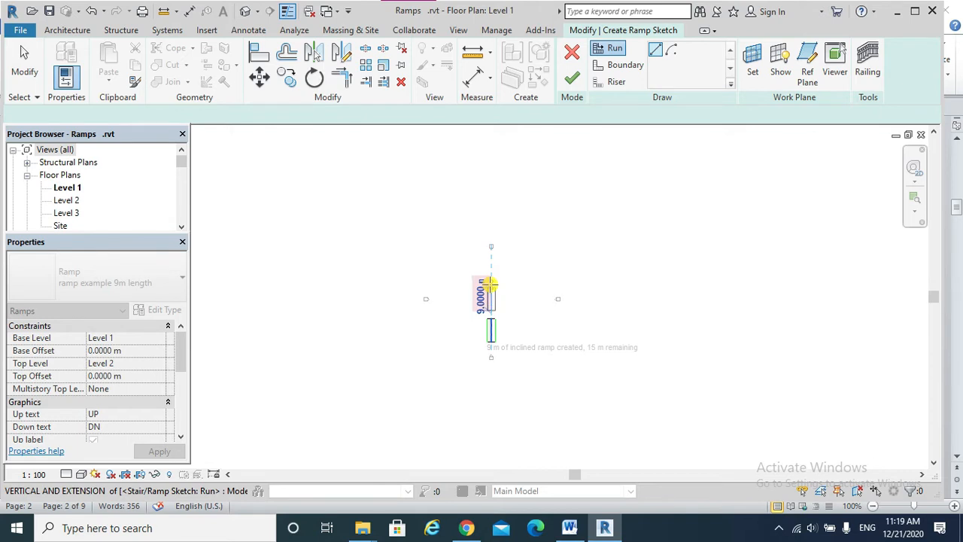
pyautogui.moveTo(489, 289)
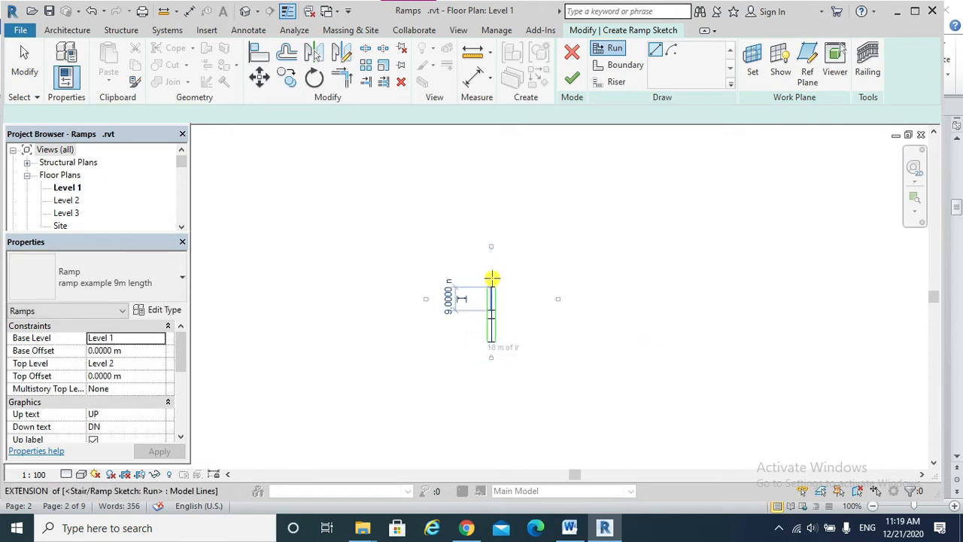
pyautogui.moveTo(491, 280)
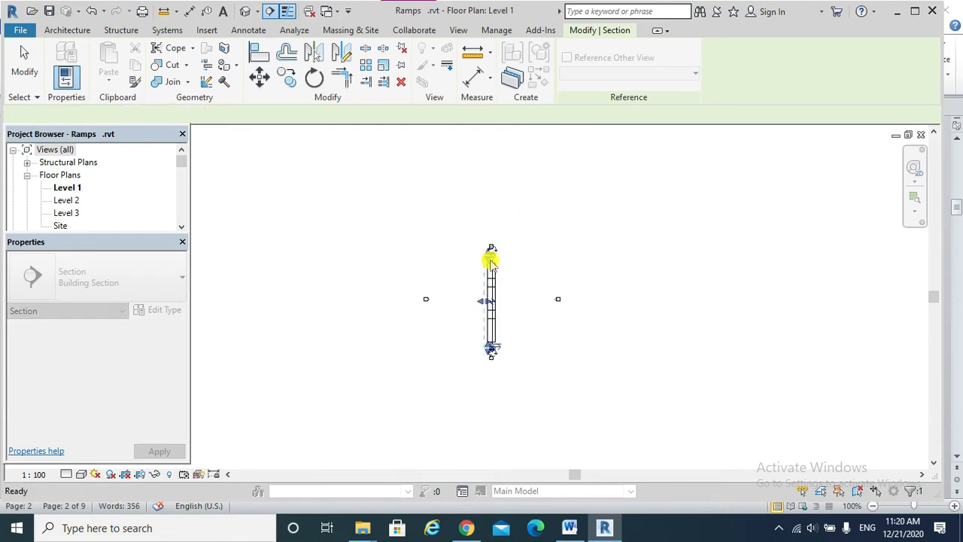
# Open Section 1 and place a 9.00 m aligned dimension along the first ramp run
pyautogui.doubleClick(490, 263)
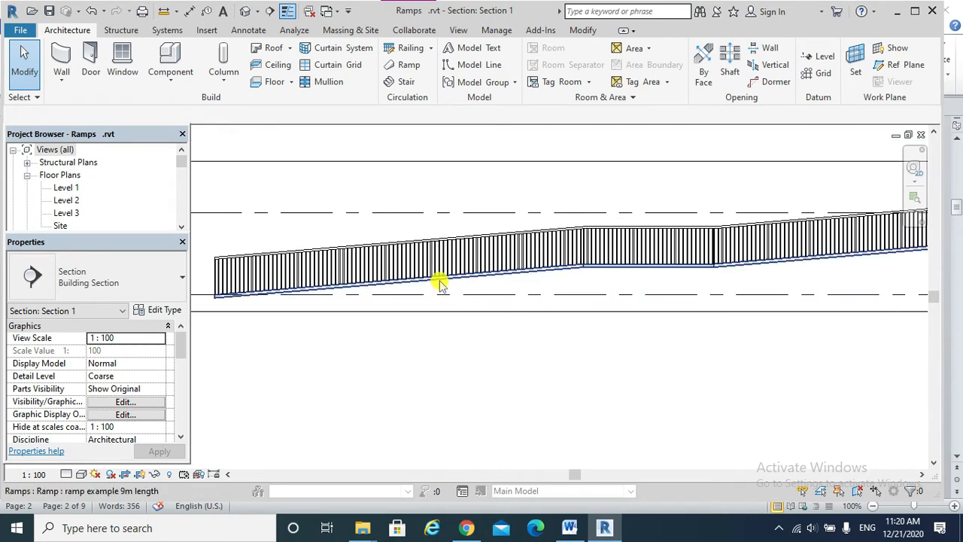
pyautogui.click(439, 285)
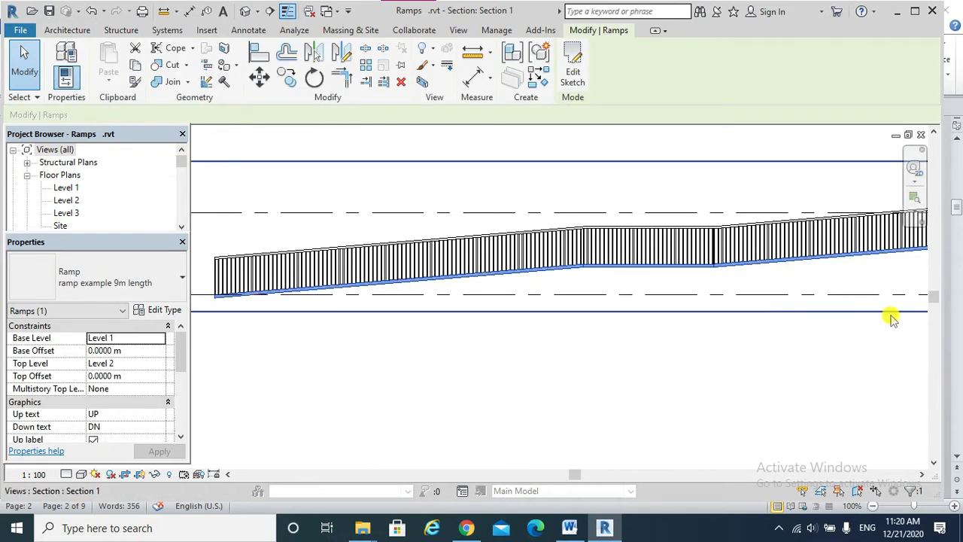
pyautogui.click(645, 274)
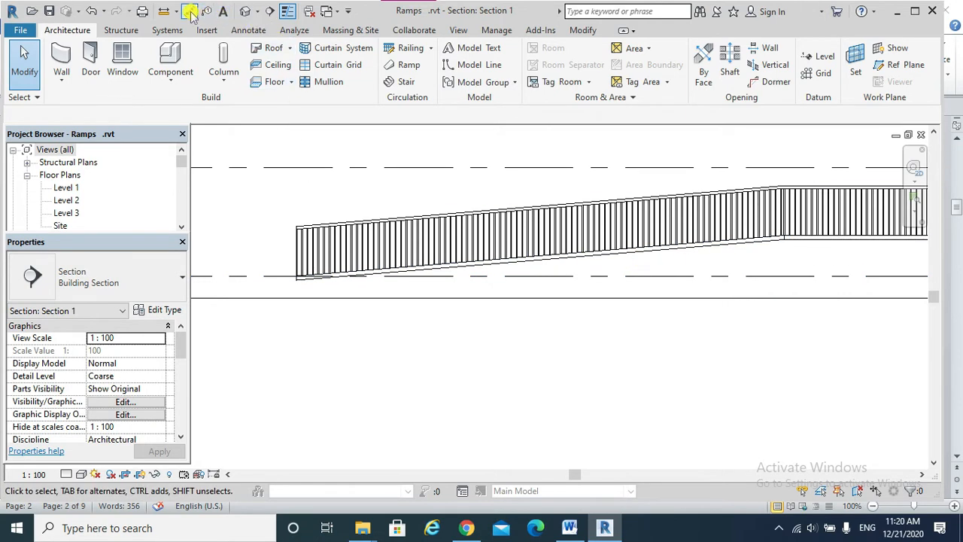
pyautogui.click(190, 11)
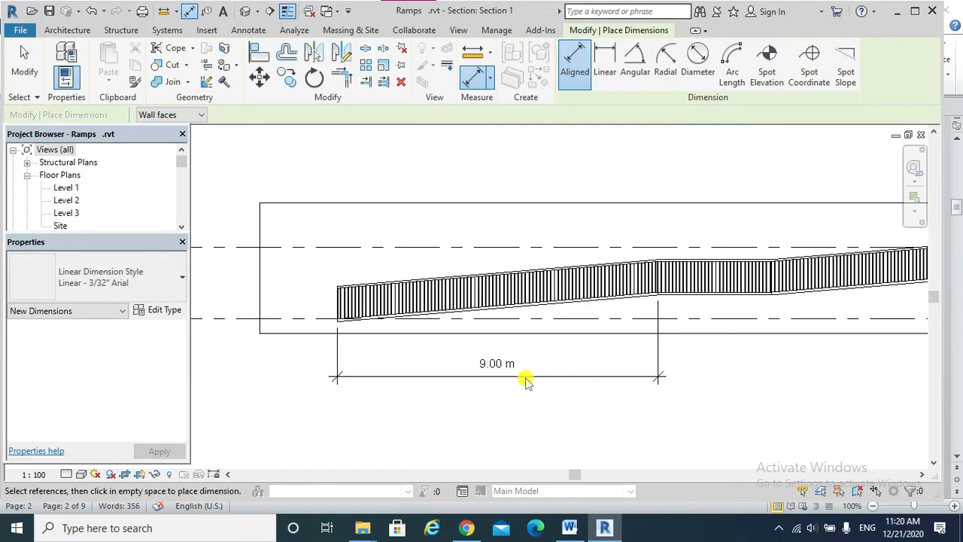
pyautogui.moveTo(594, 388)
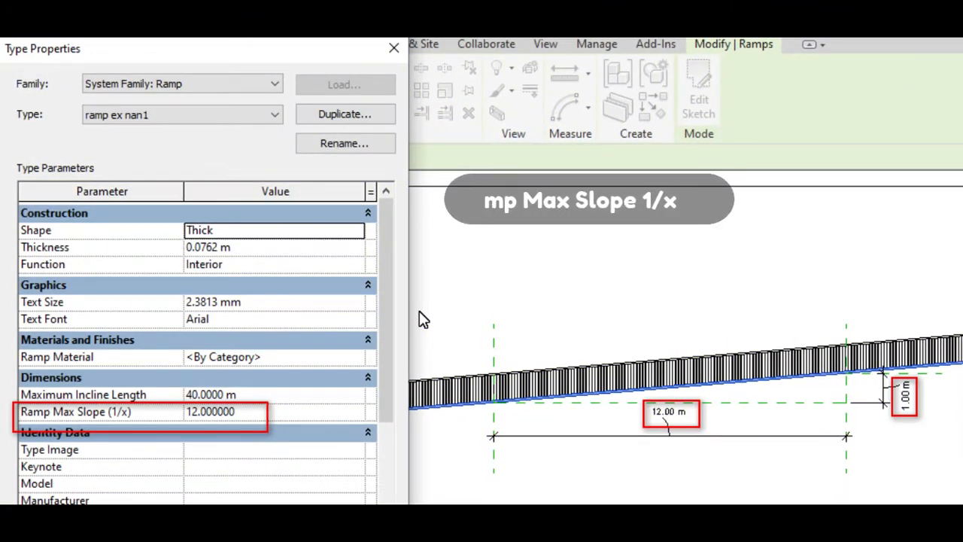
# Select the ramp in section and confirm its type's Ramp Max Slope (1/x) is 12
pyautogui.click(393, 49)
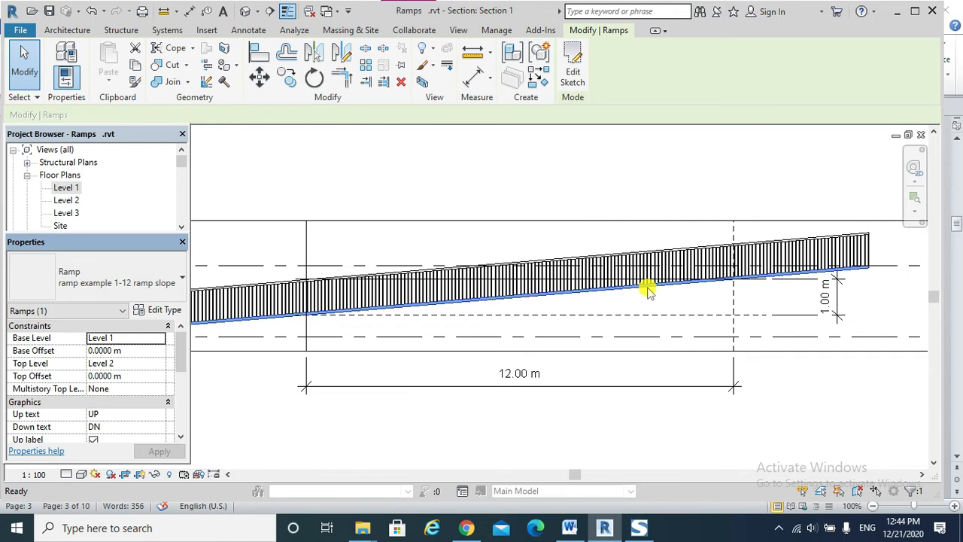
pyautogui.click(639, 289)
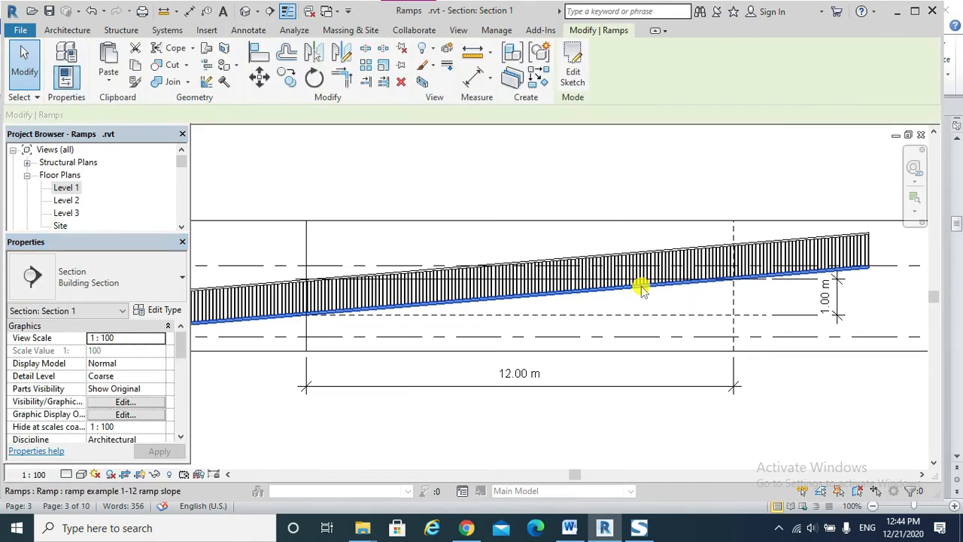
pyautogui.click(639, 287)
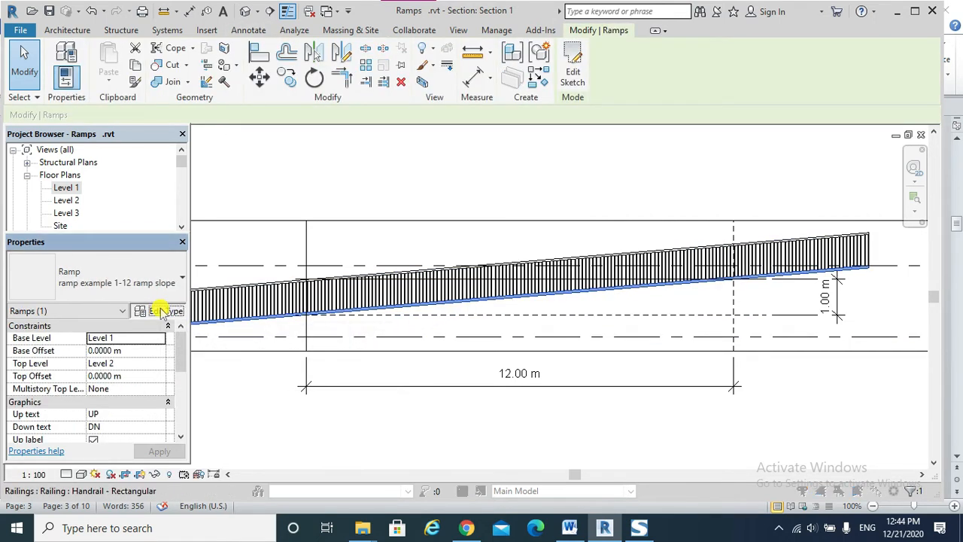
pyautogui.click(163, 310)
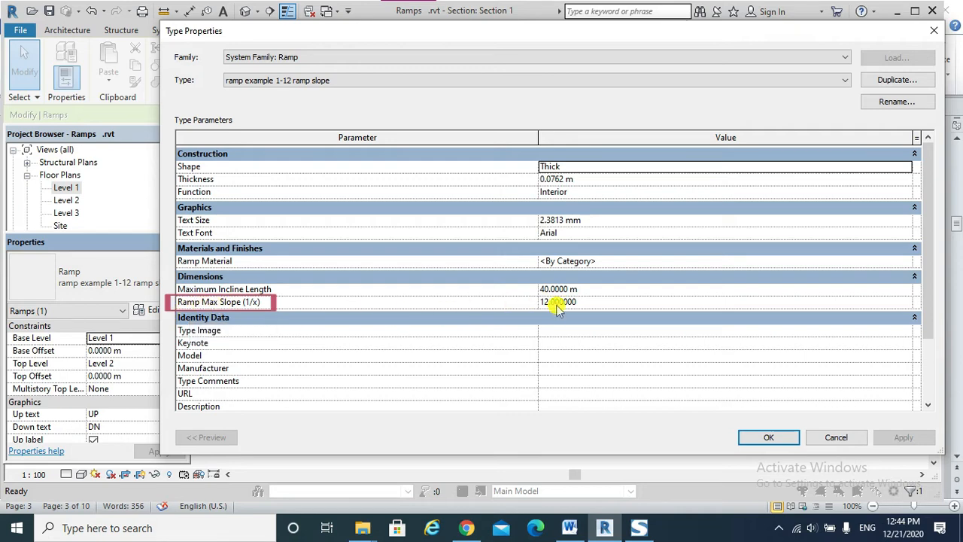
pyautogui.click(767, 437)
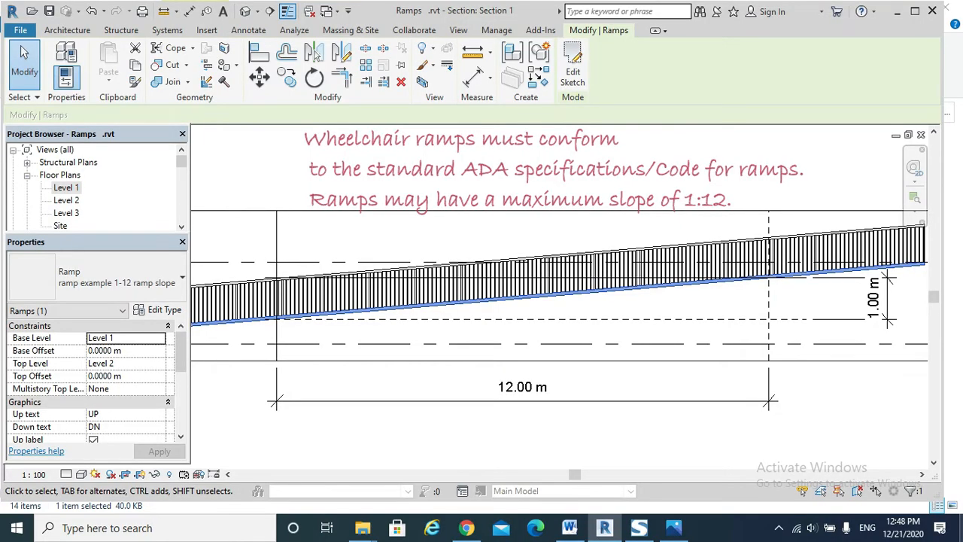
pyautogui.click(162, 309)
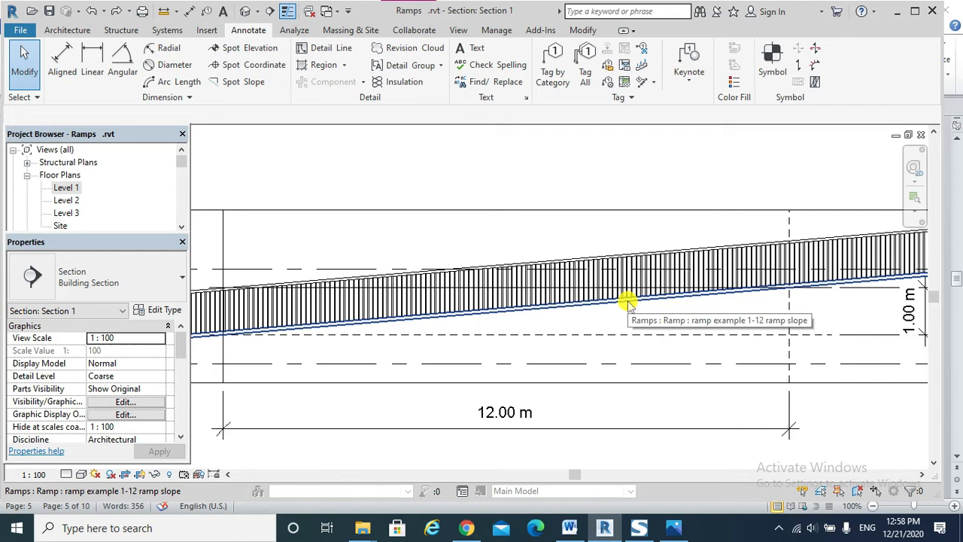
# Change the 1-12 ramp slope type's Shape from Solid to Thick (0.0762 m thickness) and apply
pyautogui.click(629, 301)
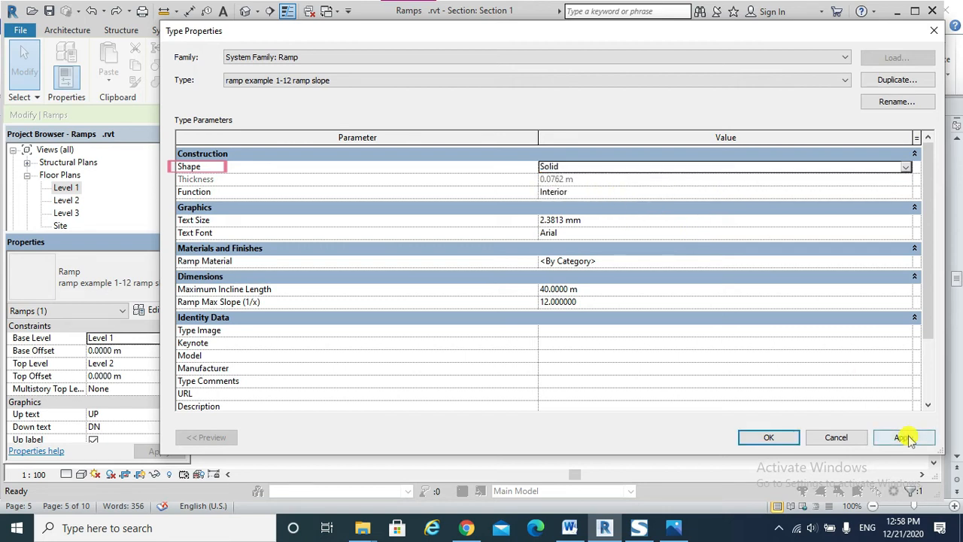
pyautogui.click(767, 437)
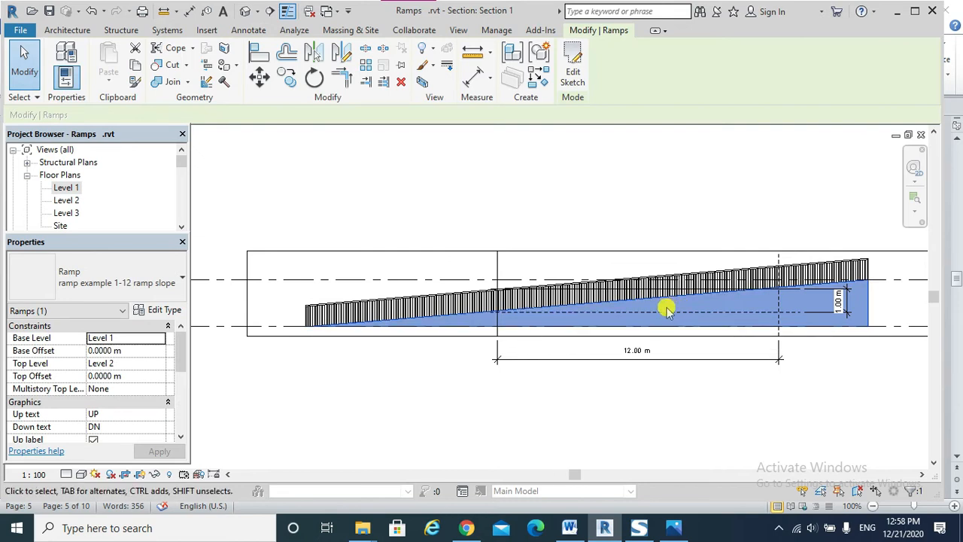
pyautogui.moveTo(187, 311)
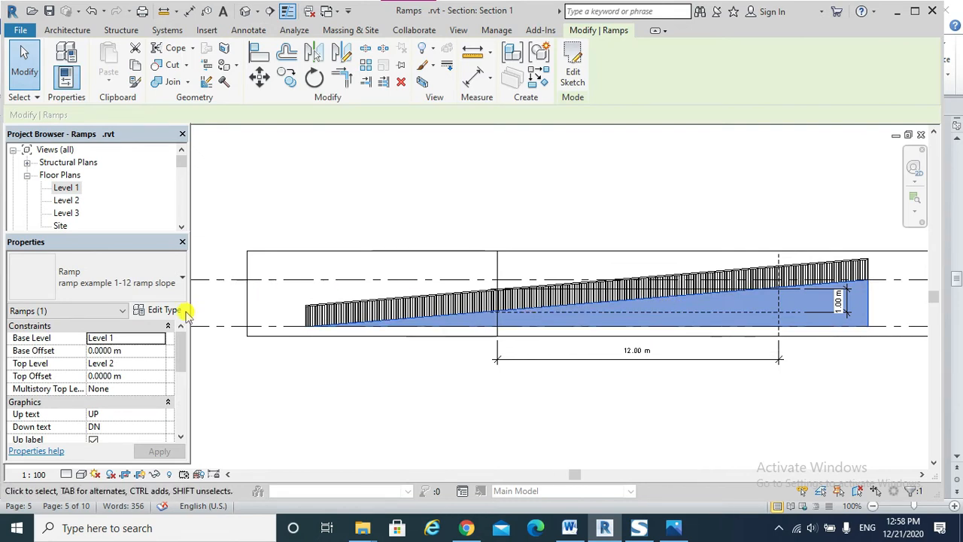
pyautogui.click(159, 310)
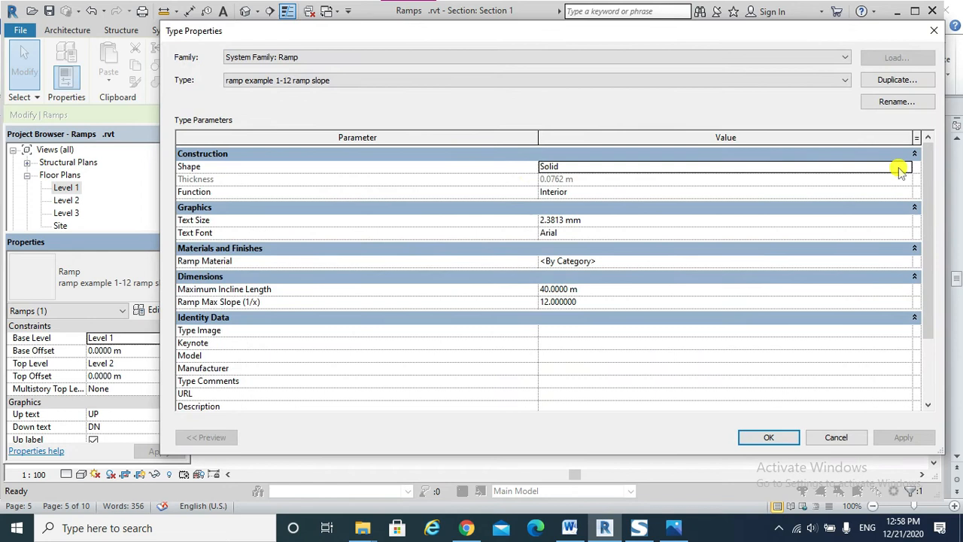
pyautogui.click(904, 166)
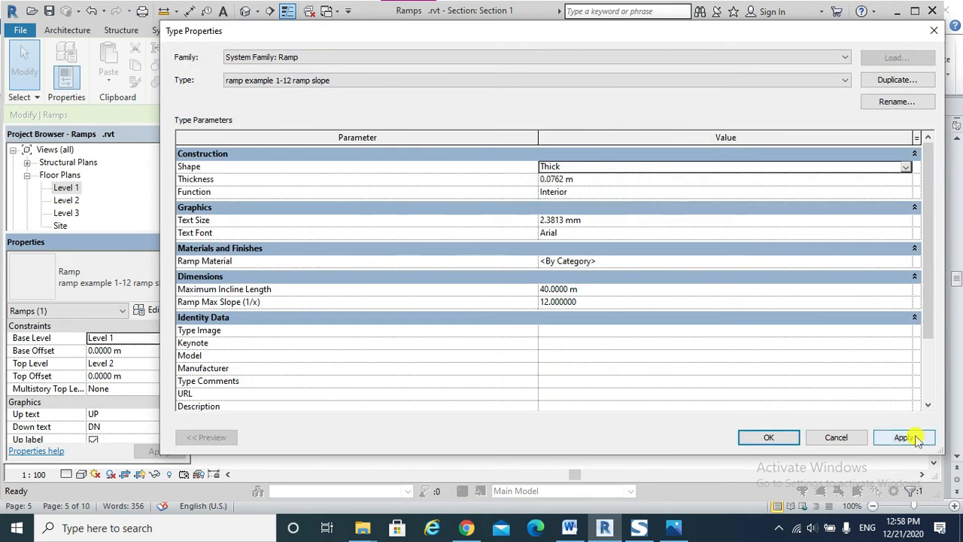
pyautogui.click(767, 437)
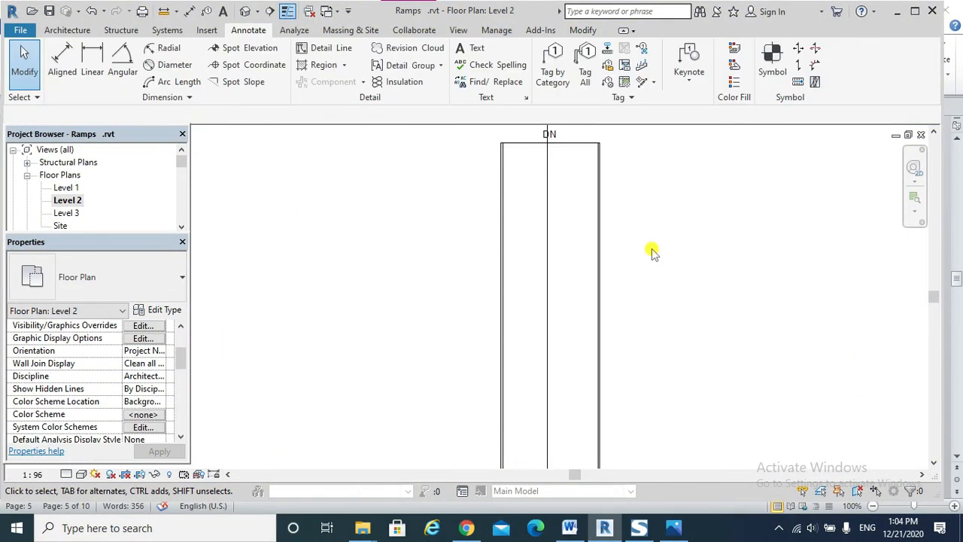
# Select the ramp, switch to the Level 1 plan and turn off its Up label, keeping Down
pyautogui.click(570, 193)
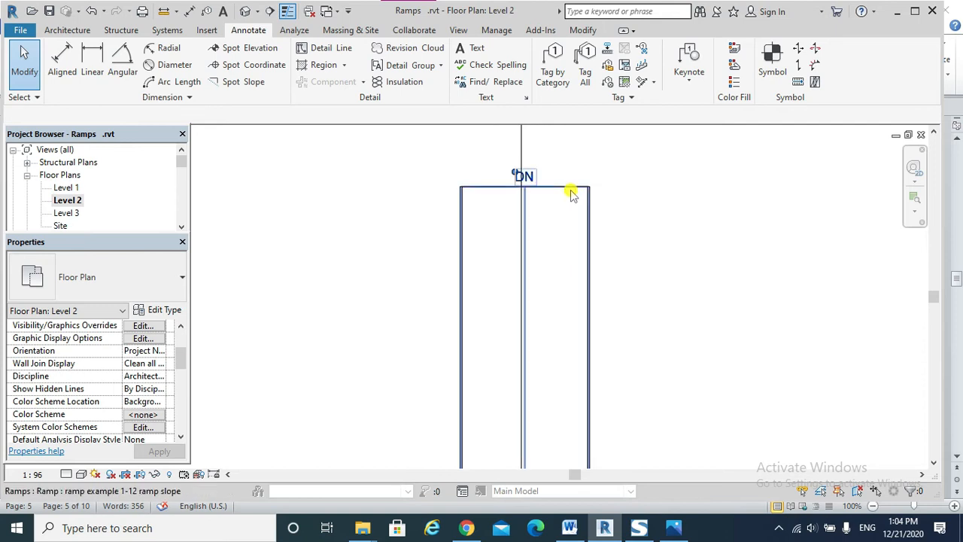
pyautogui.click(572, 194)
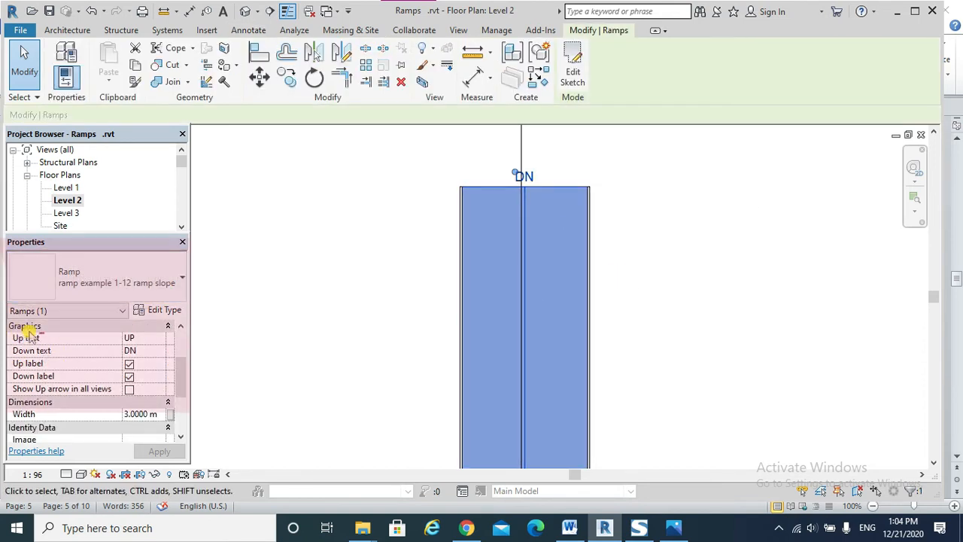
pyautogui.click(130, 362)
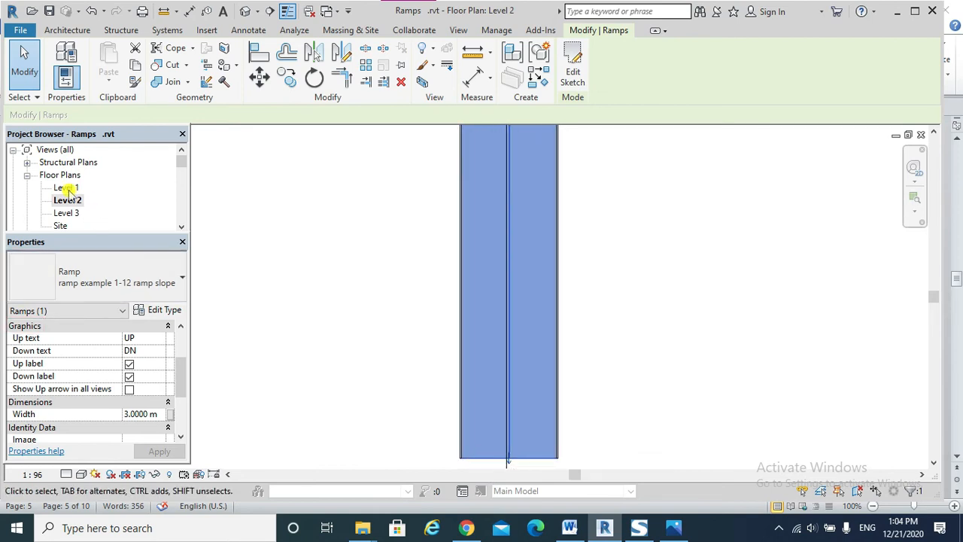
pyautogui.doubleClick(66, 187)
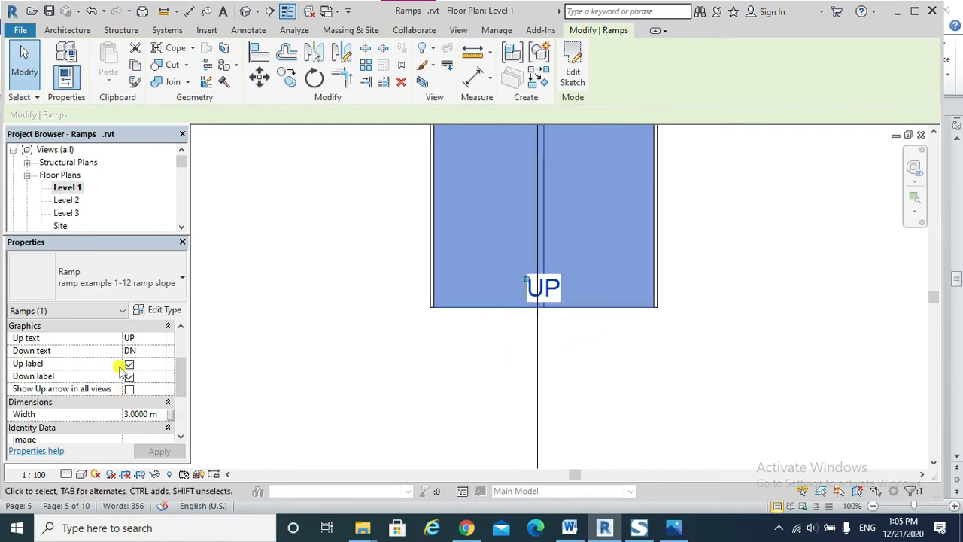
pyautogui.click(129, 363)
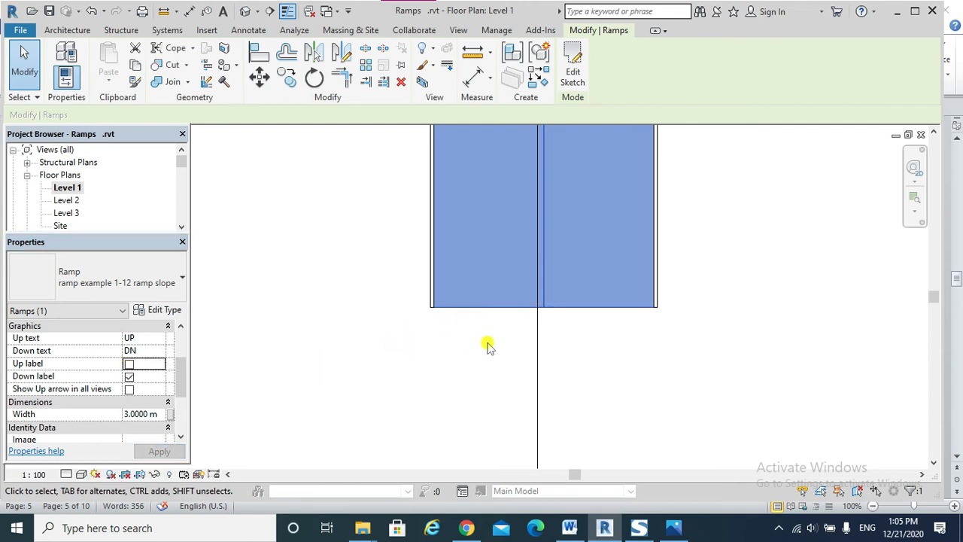
pyautogui.click(129, 388)
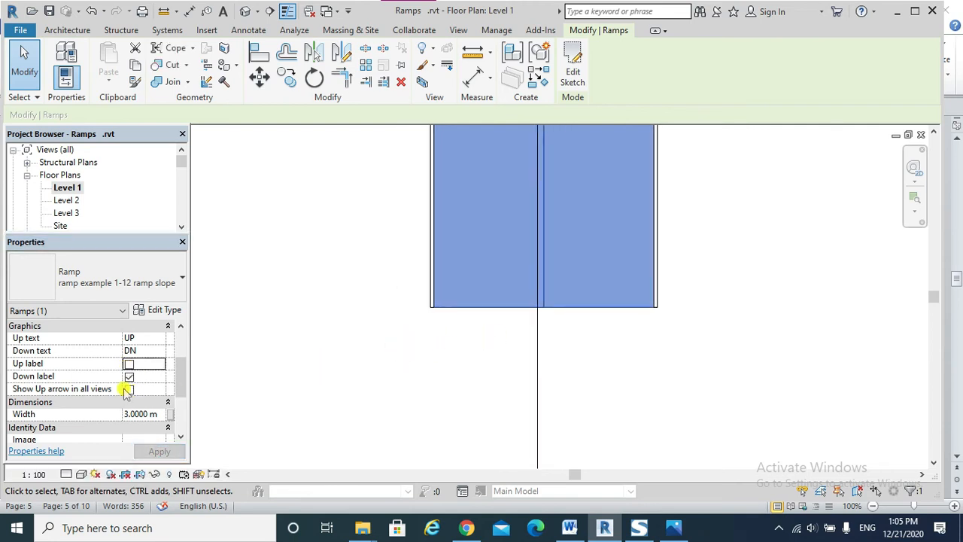
# In the Level 2 plan, turn the ramp's Down label off, apply, then turn it back on
pyautogui.doubleClick(66, 199)
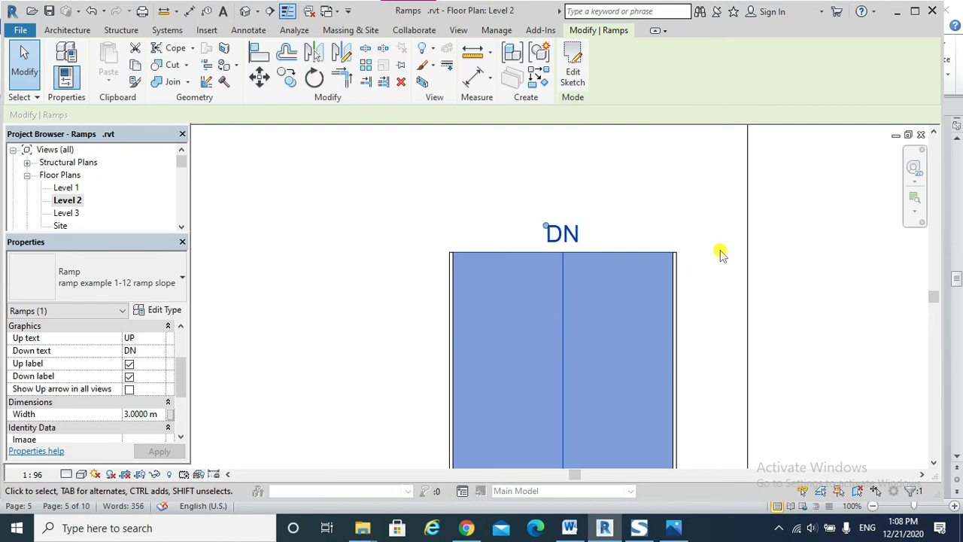
pyautogui.moveTo(407, 304)
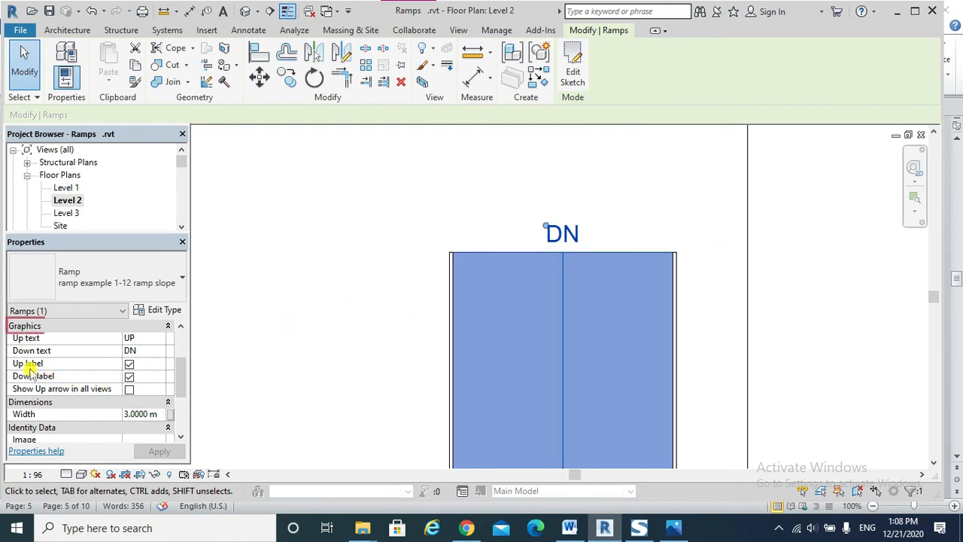
pyautogui.click(129, 376)
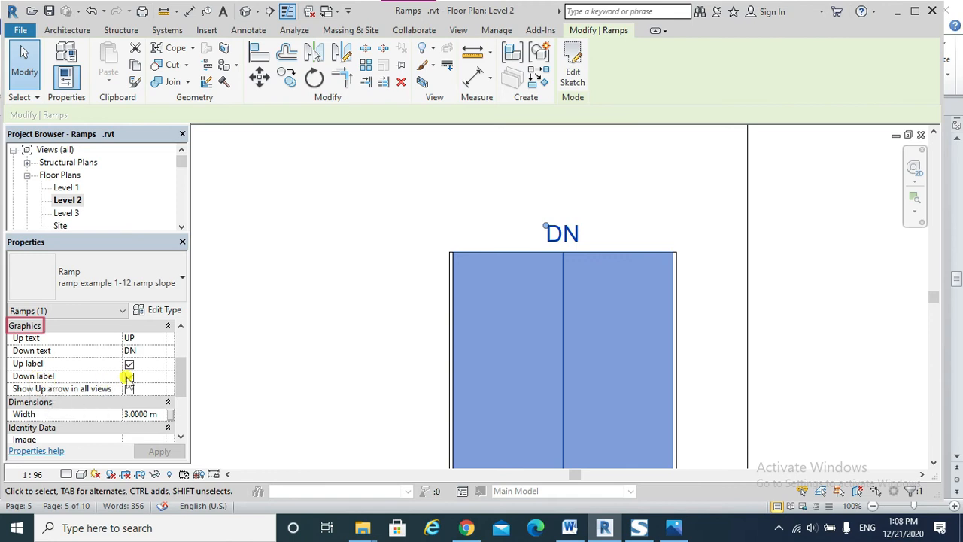
pyautogui.click(130, 376)
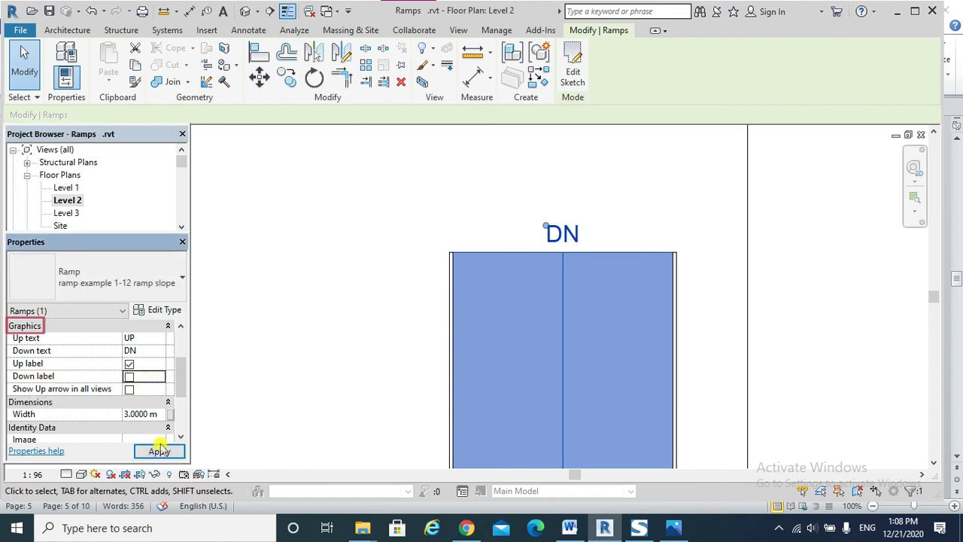
pyautogui.click(160, 452)
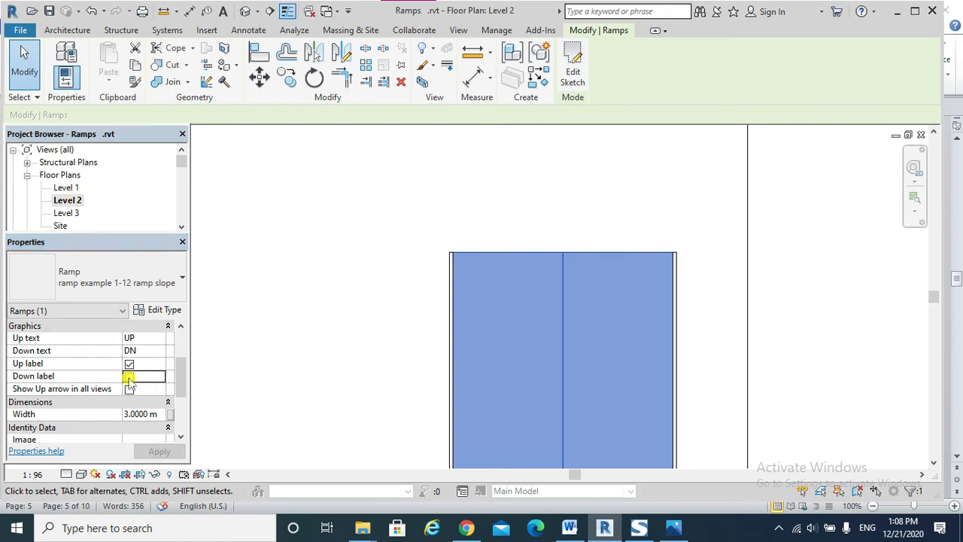
pyautogui.click(129, 376)
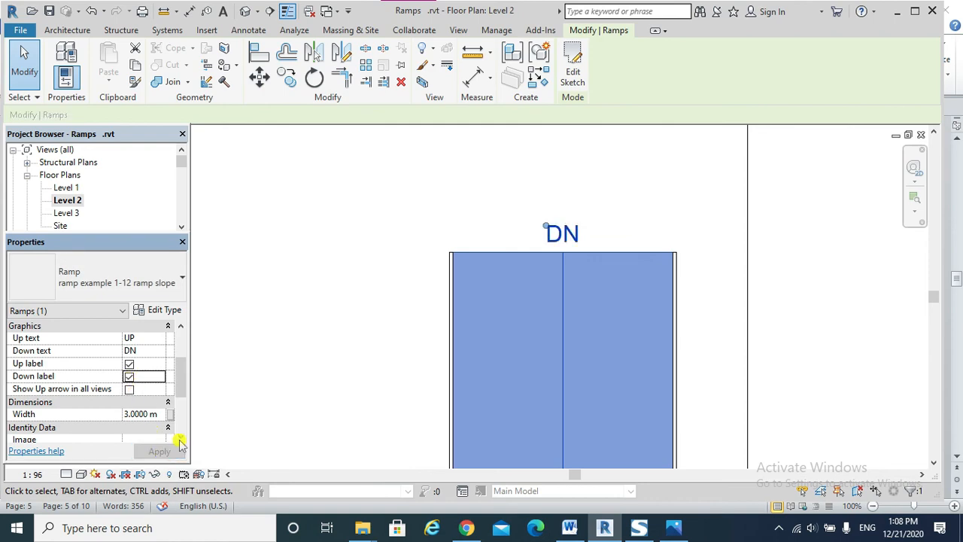